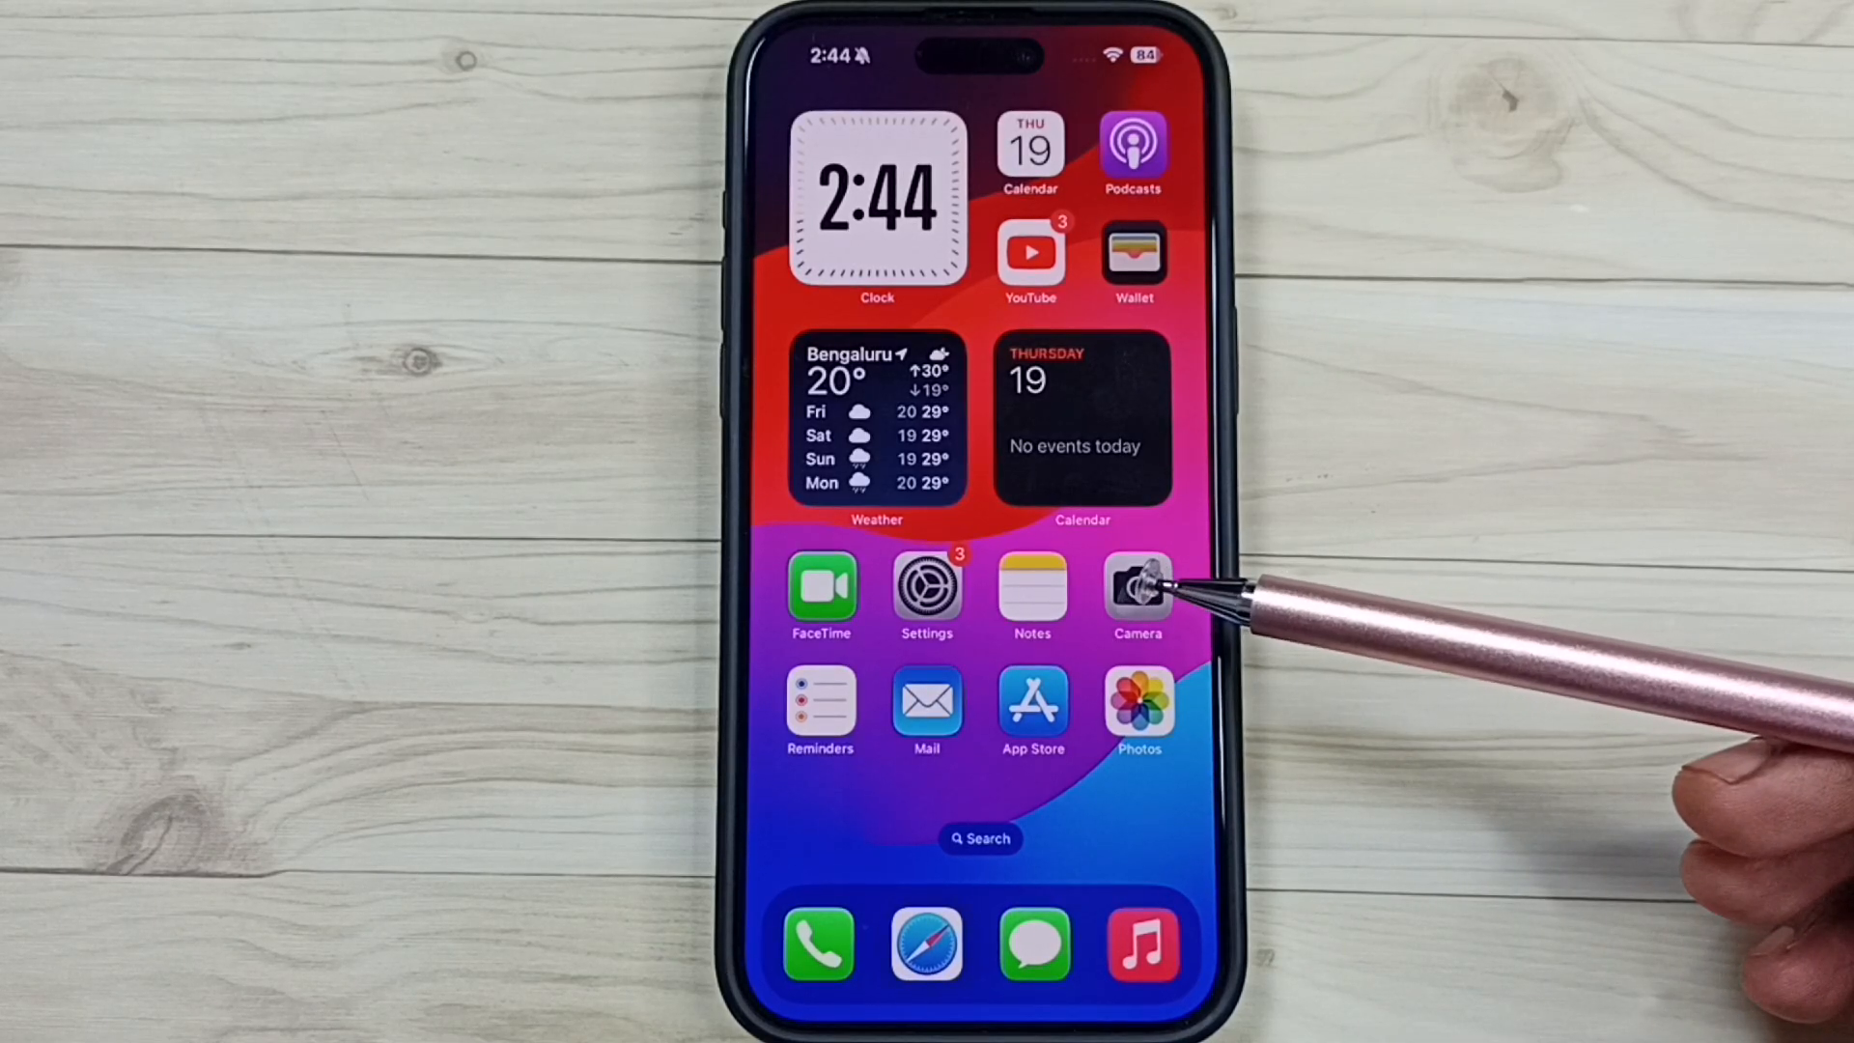
mouse_move(1138, 591)
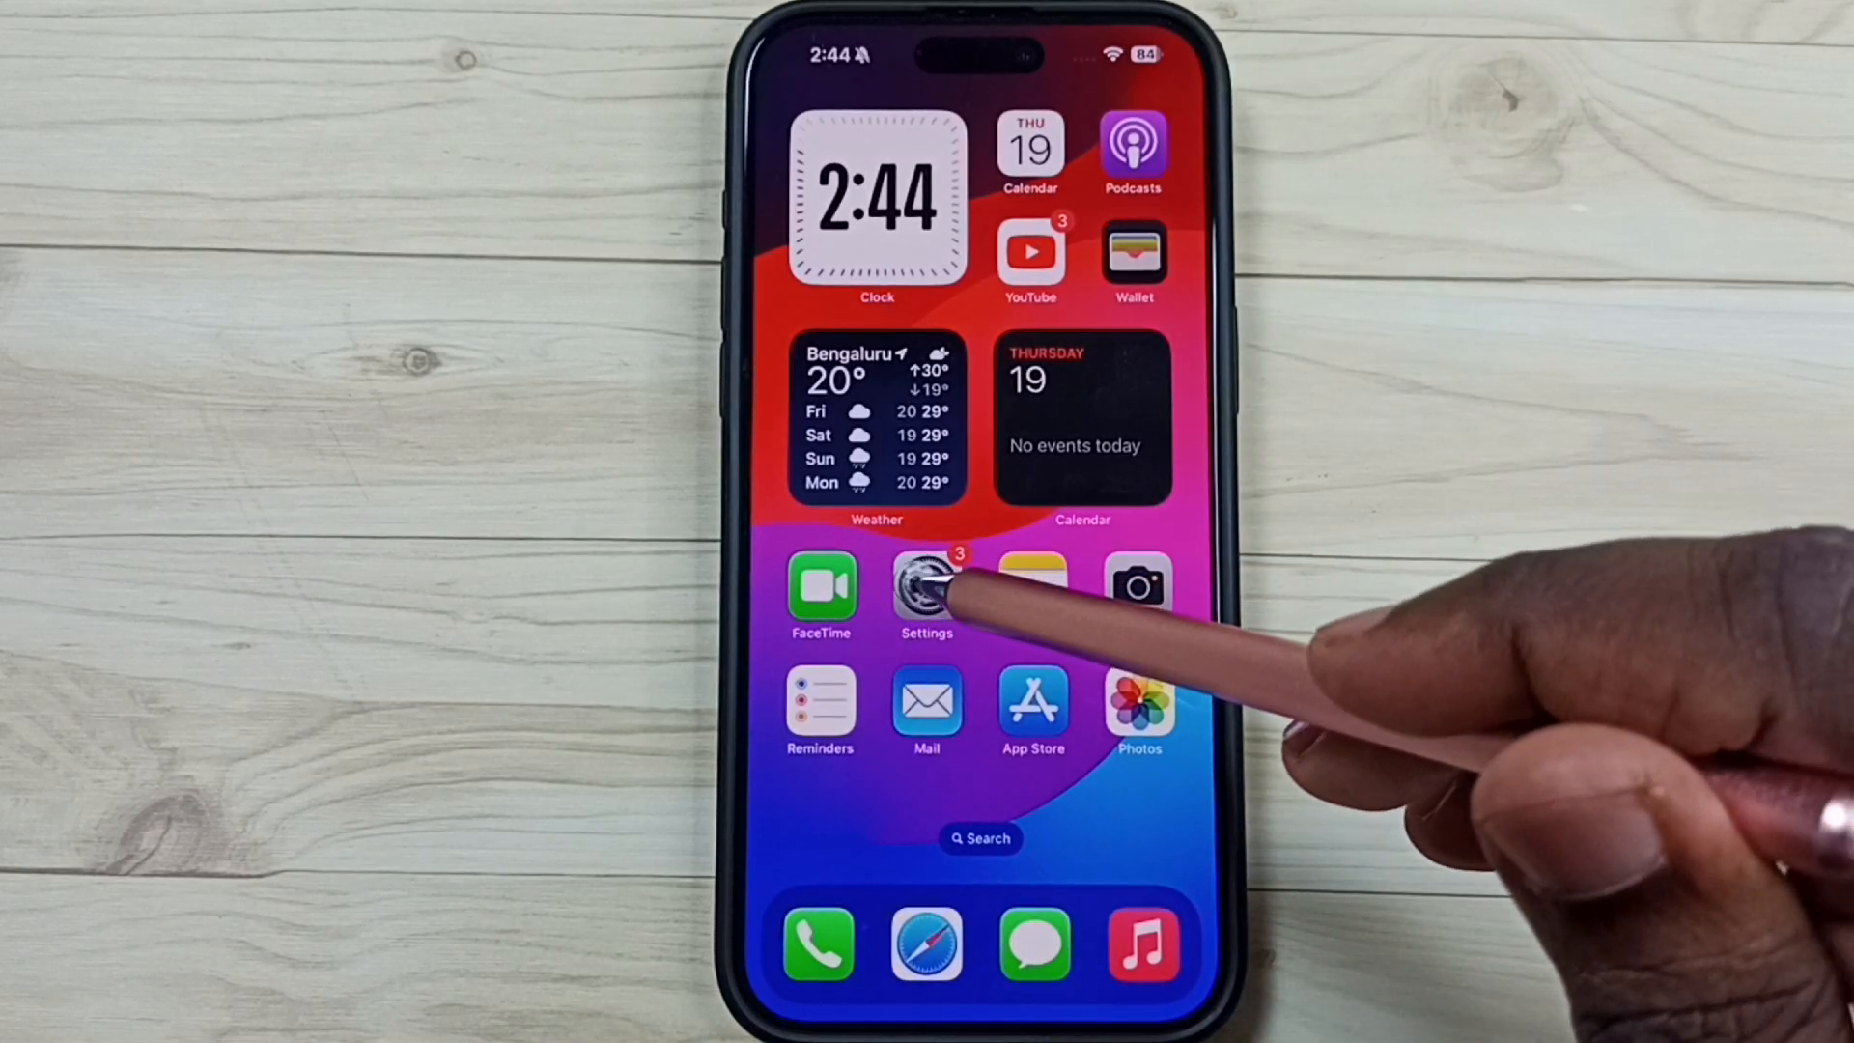
Step: Reach the Battery page in Settings with its percentage, health and usage charts
click(926, 585)
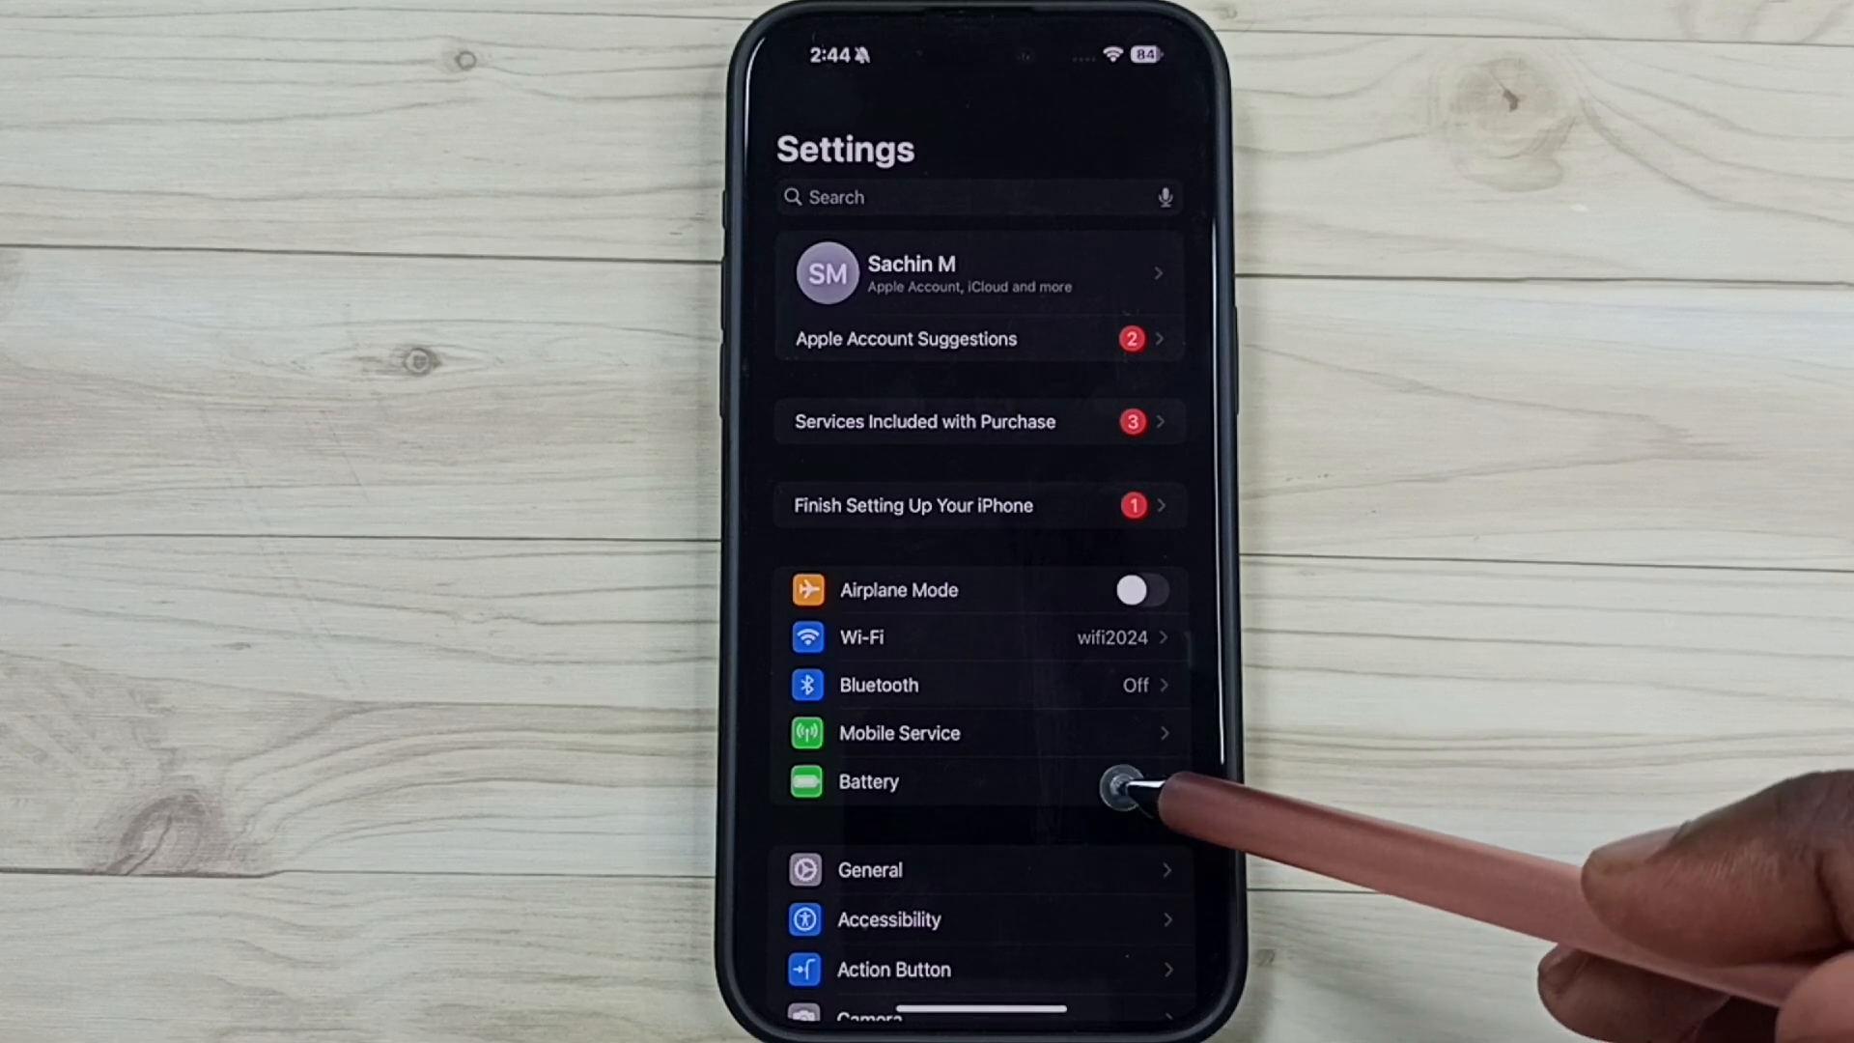
click(867, 780)
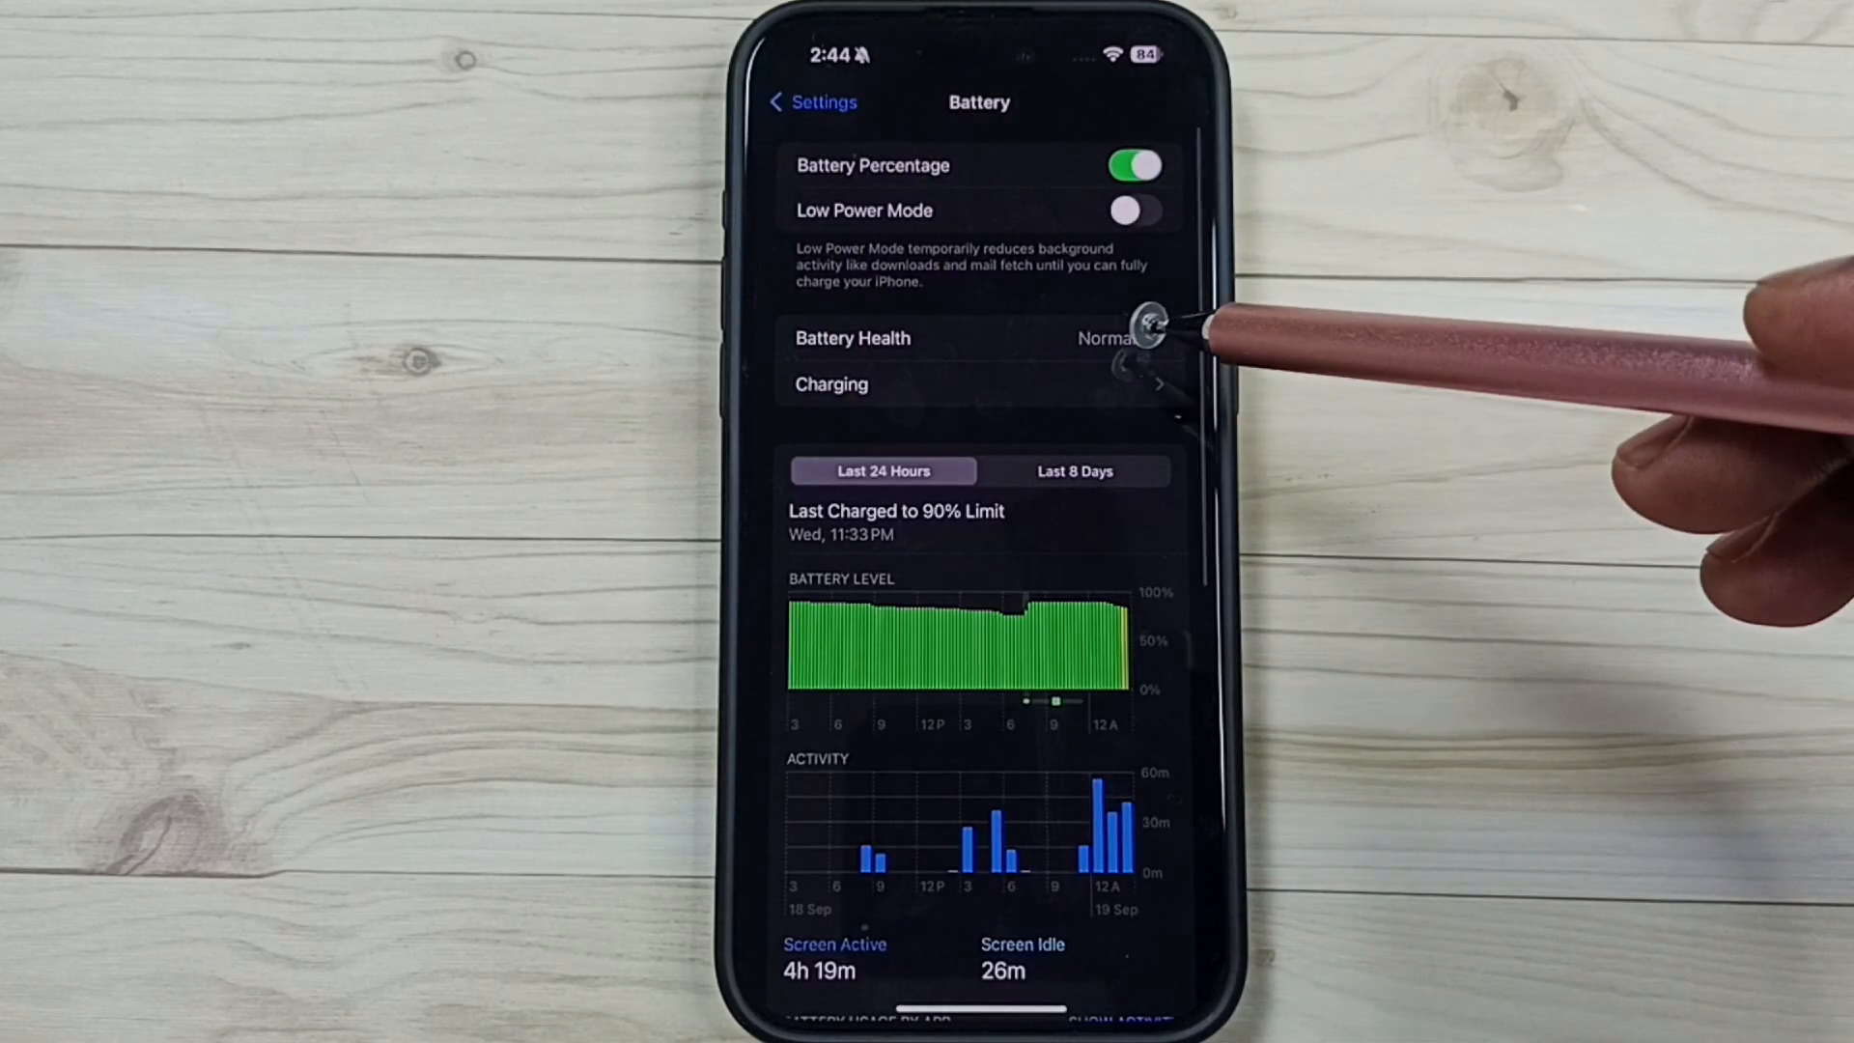
Step: Show Battery Health details: Normal health, 100% maximum capacity, cycle count 9
click(852, 338)
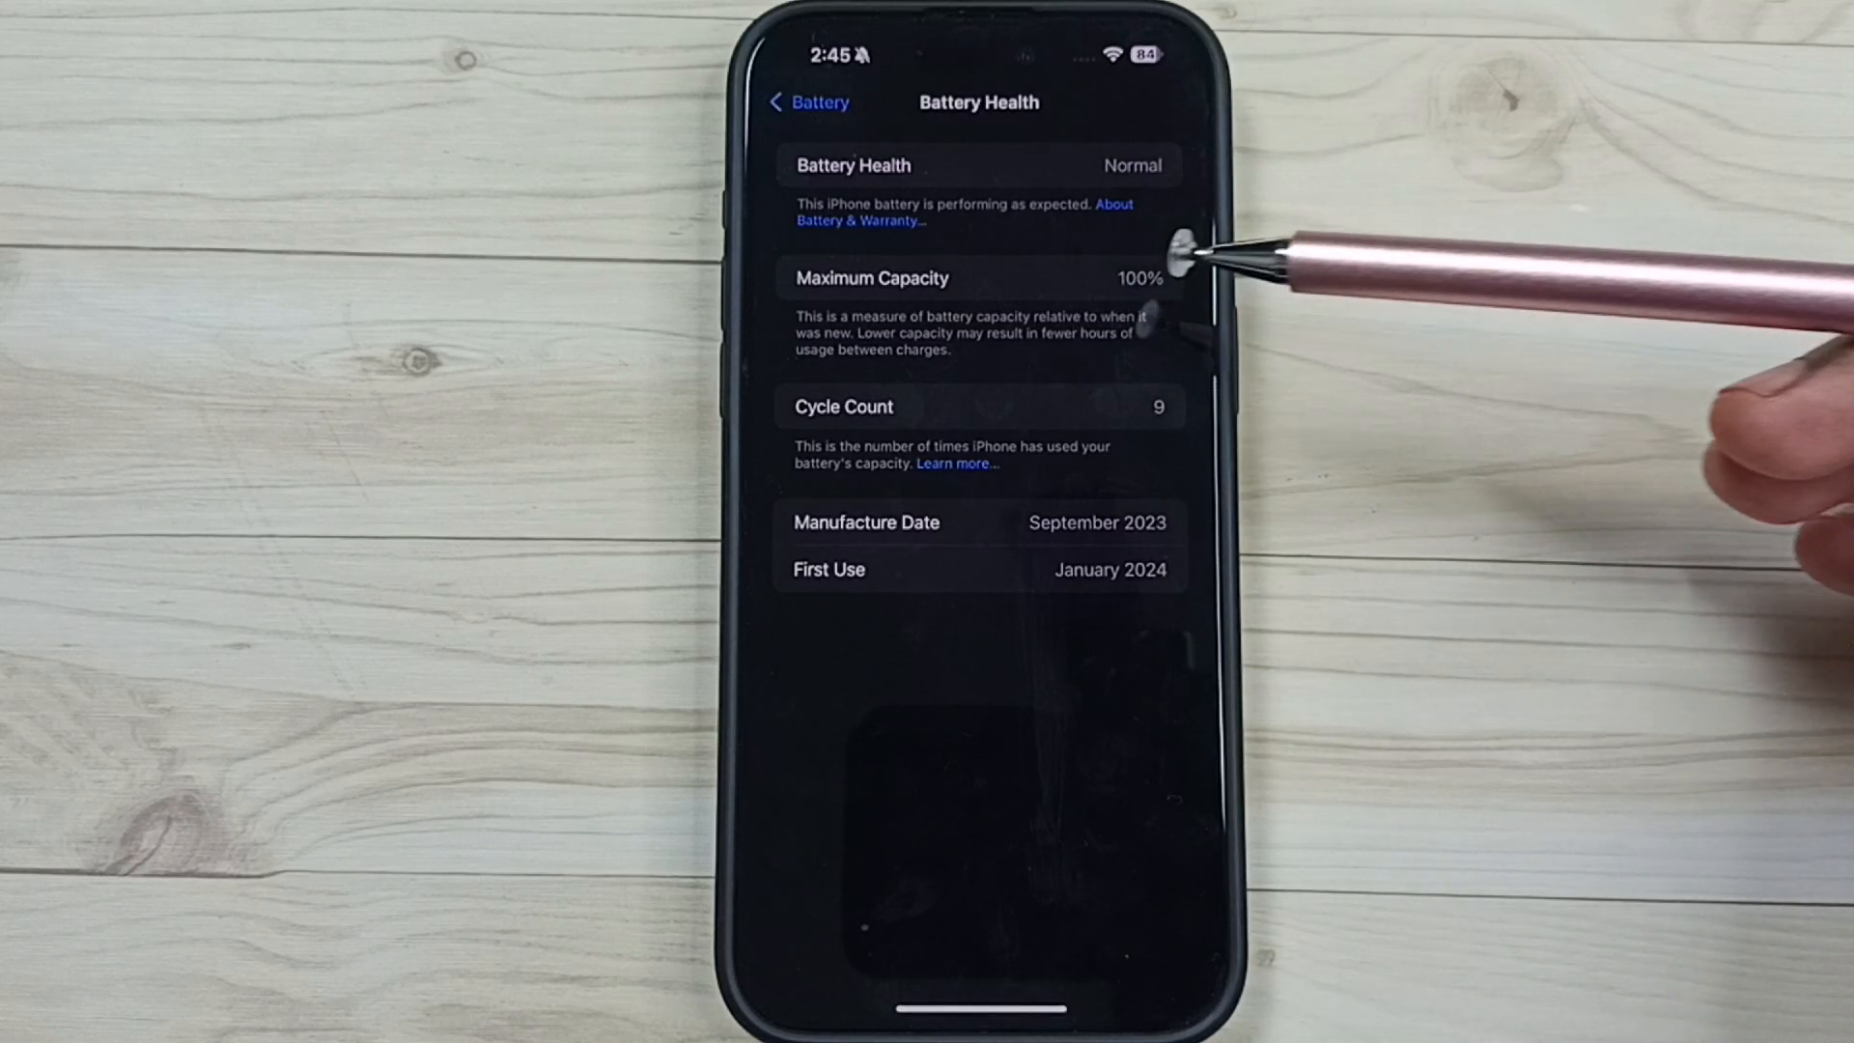
mouse_move(1206, 296)
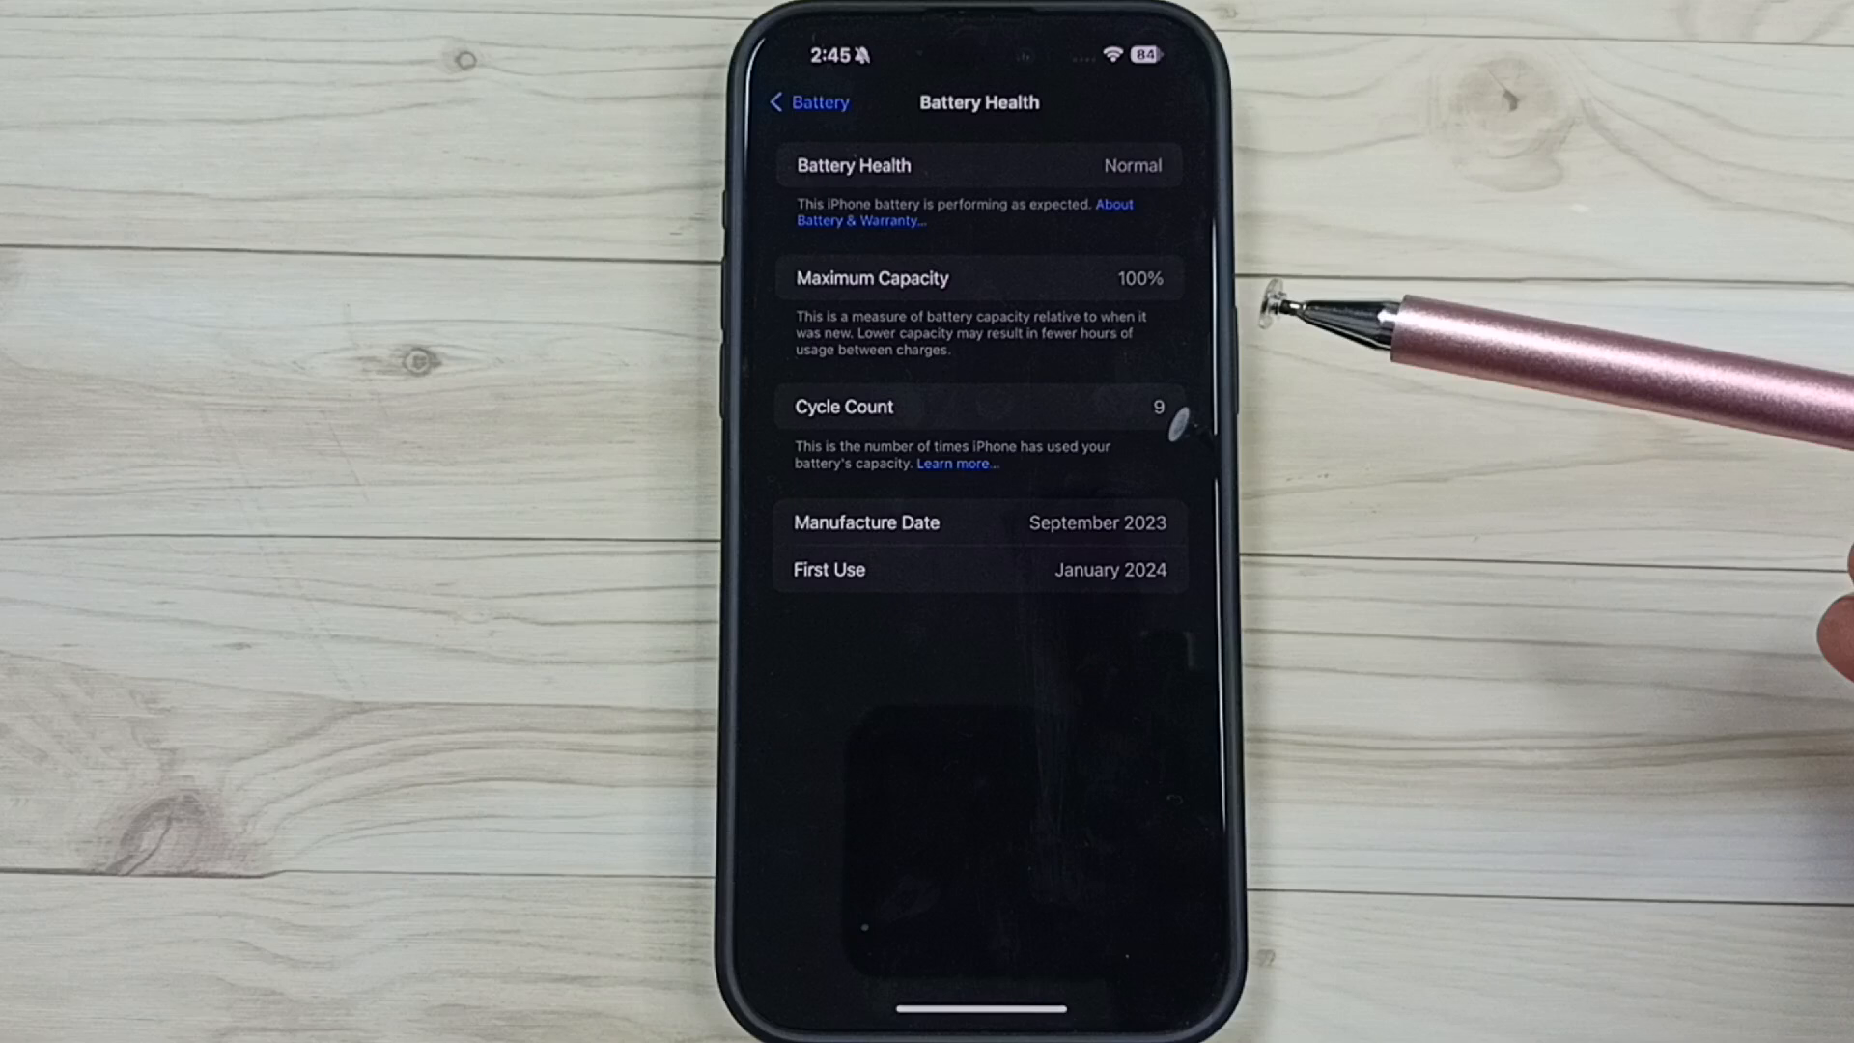
mouse_move(1254, 462)
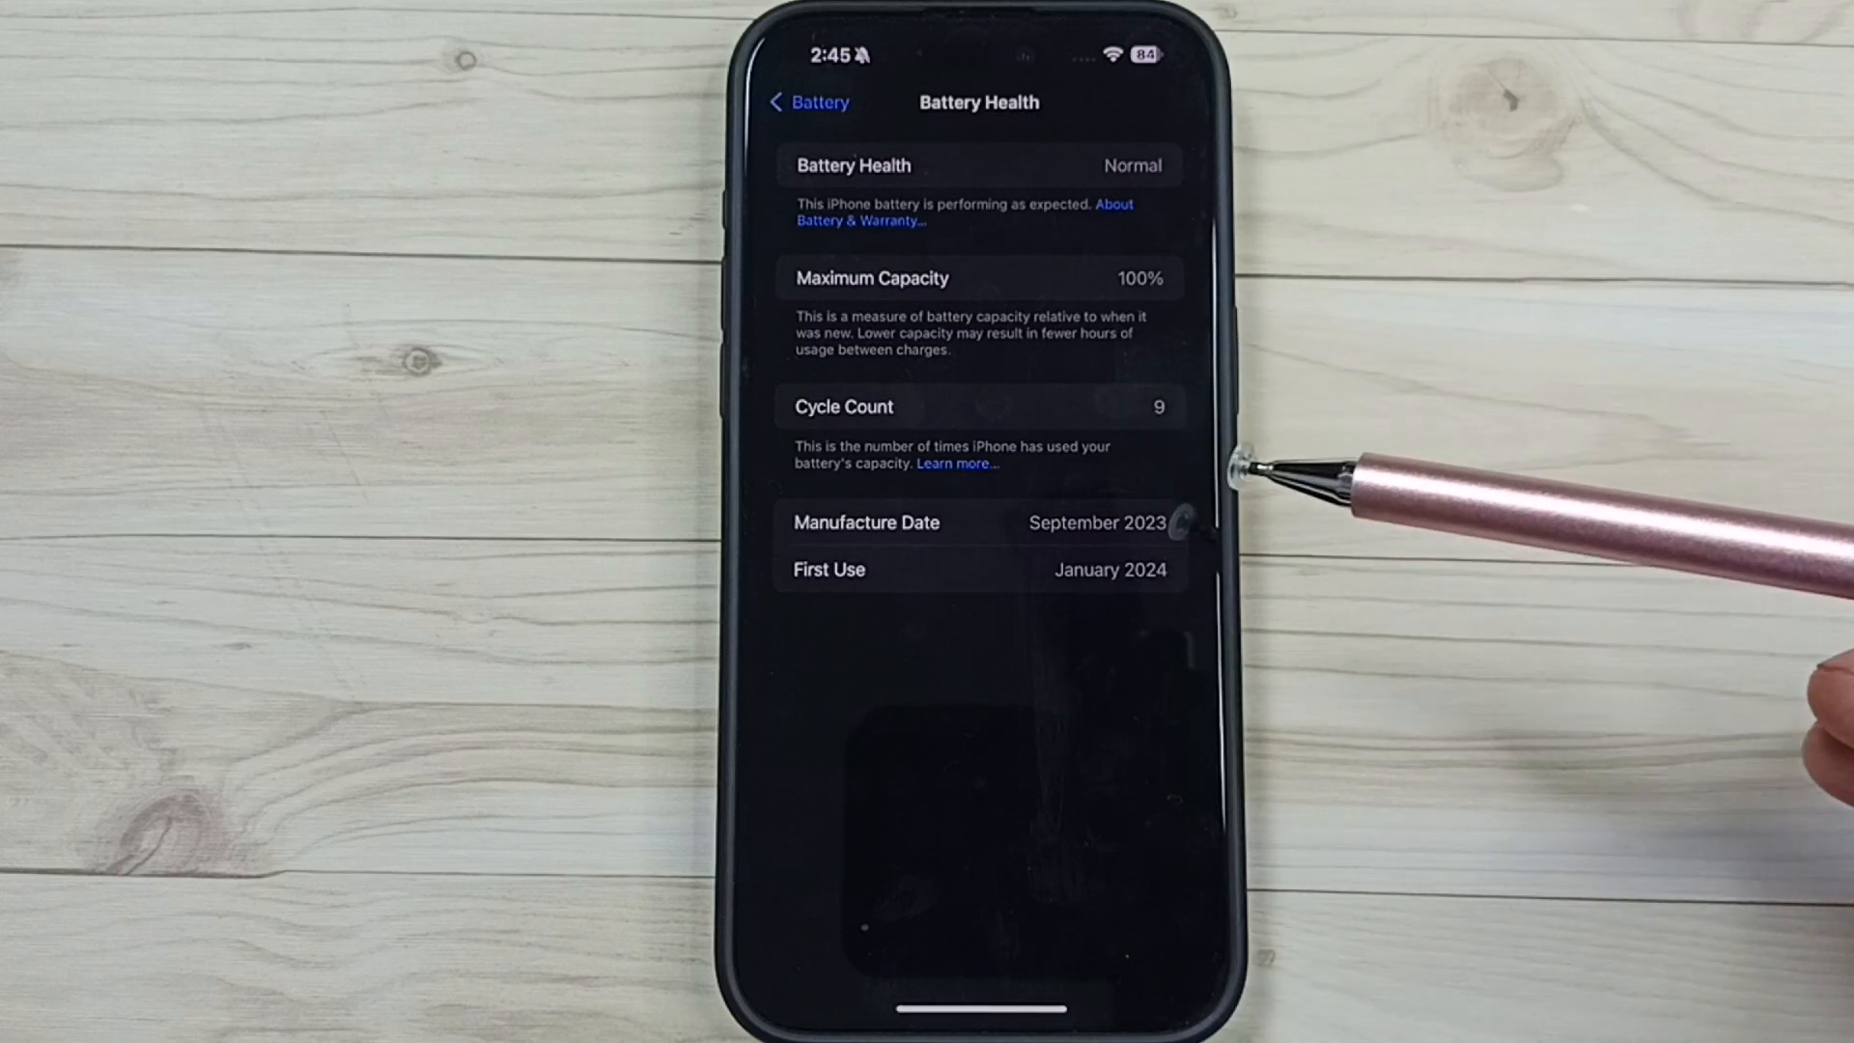